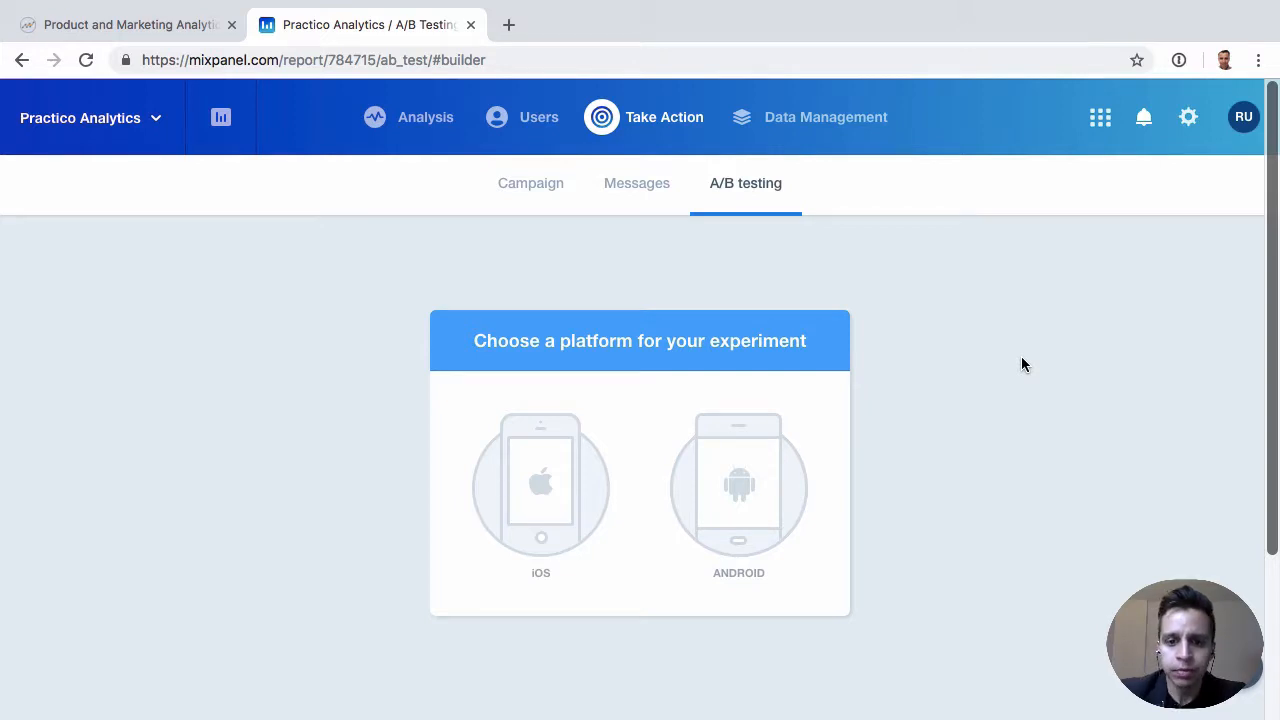
mouse_move(648, 474)
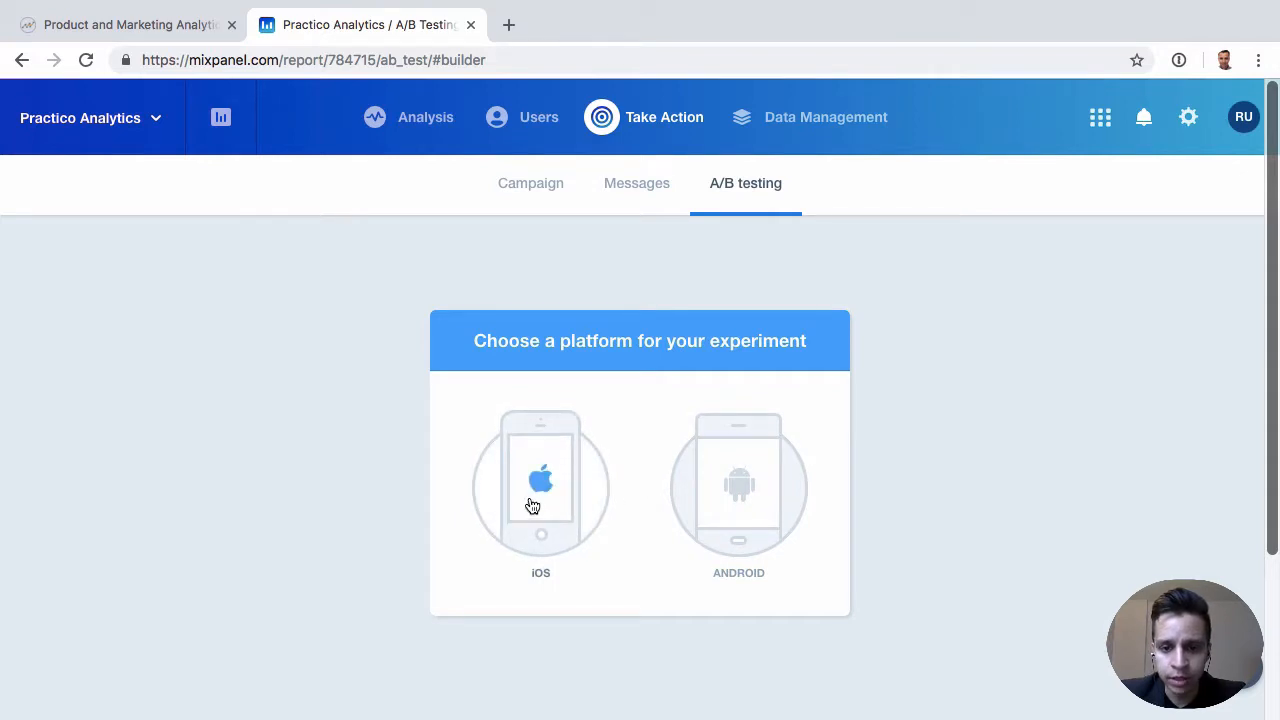
- Choose iOS as the experiment platform and look over the builder awaiting a device connection
click(540, 487)
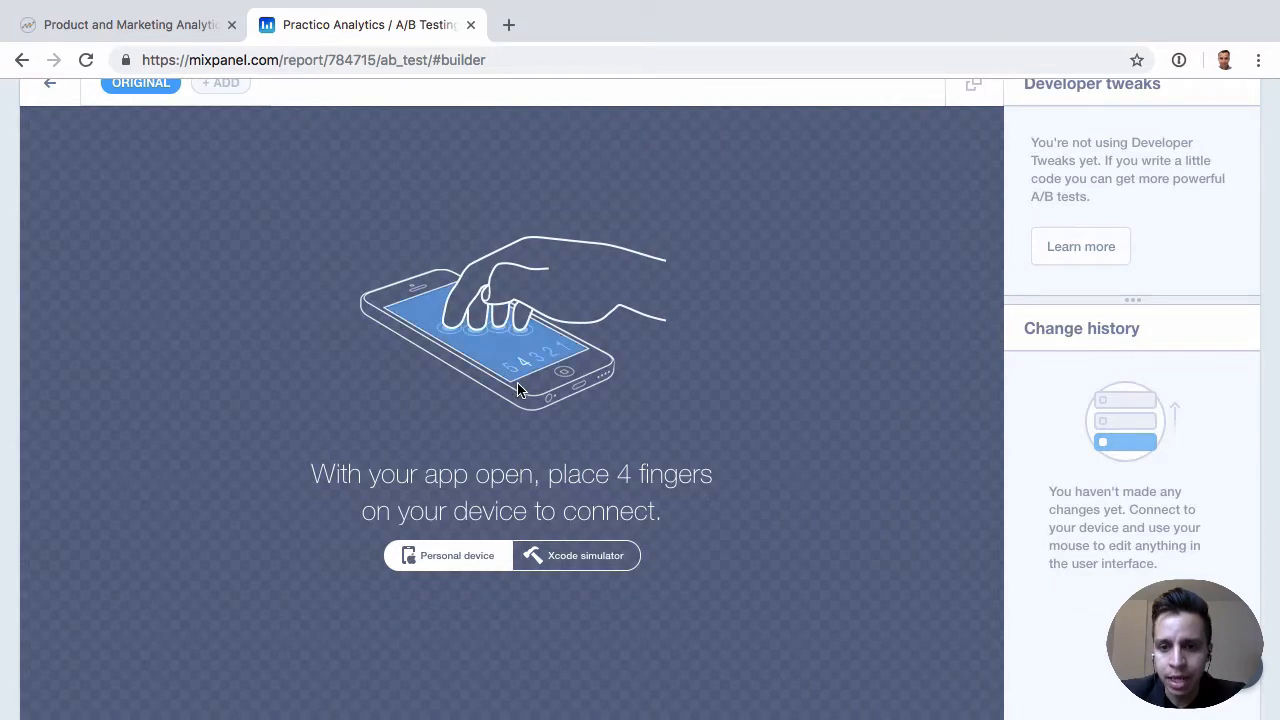
click(448, 555)
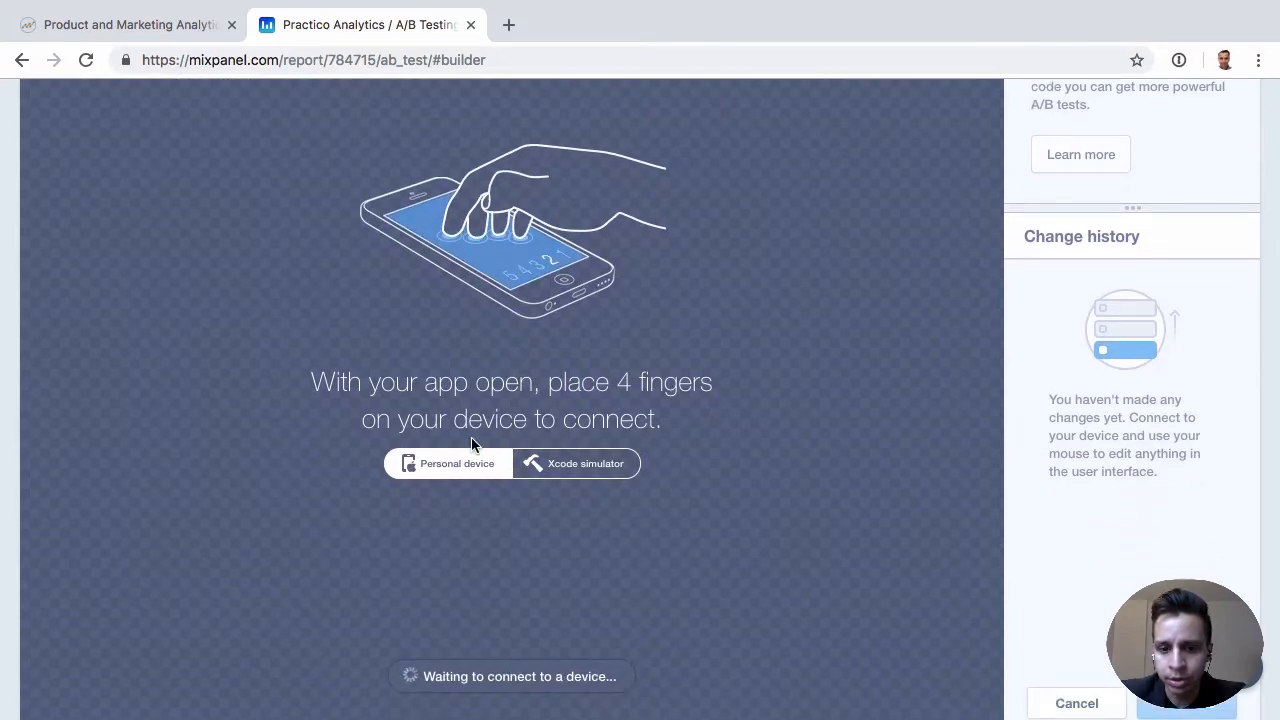
scroll(down, 3)
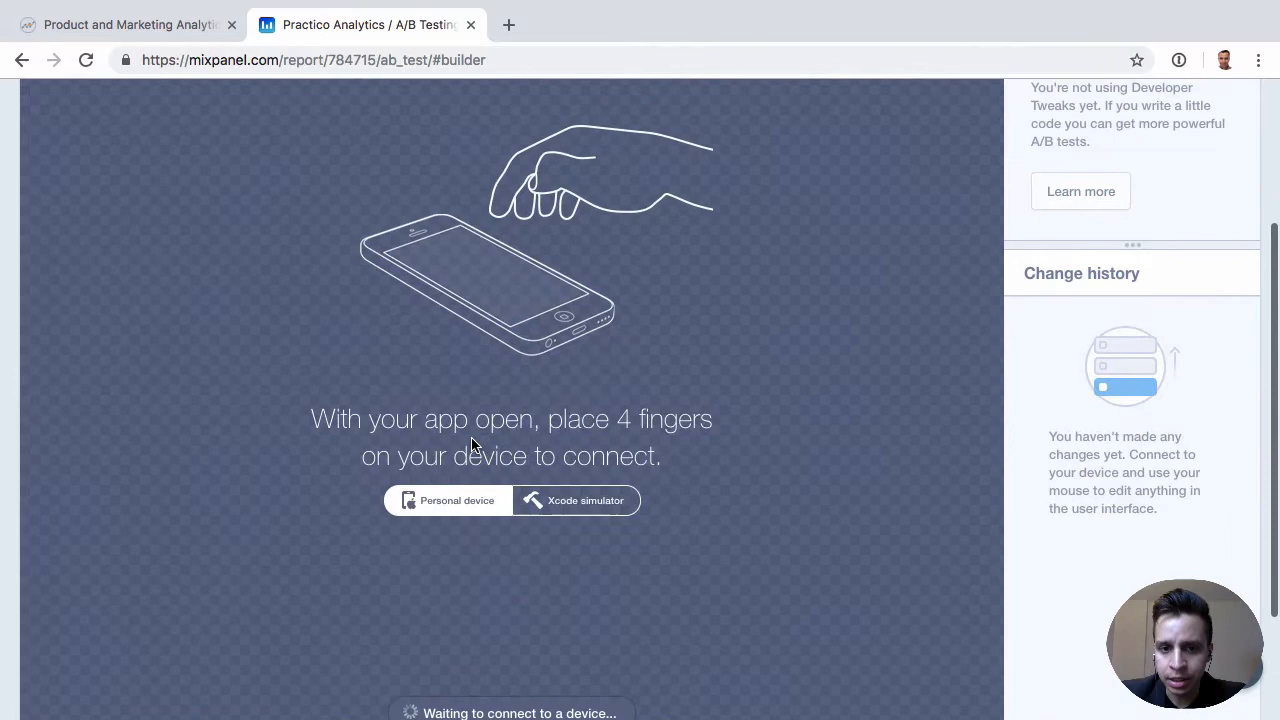
scroll(up, 3)
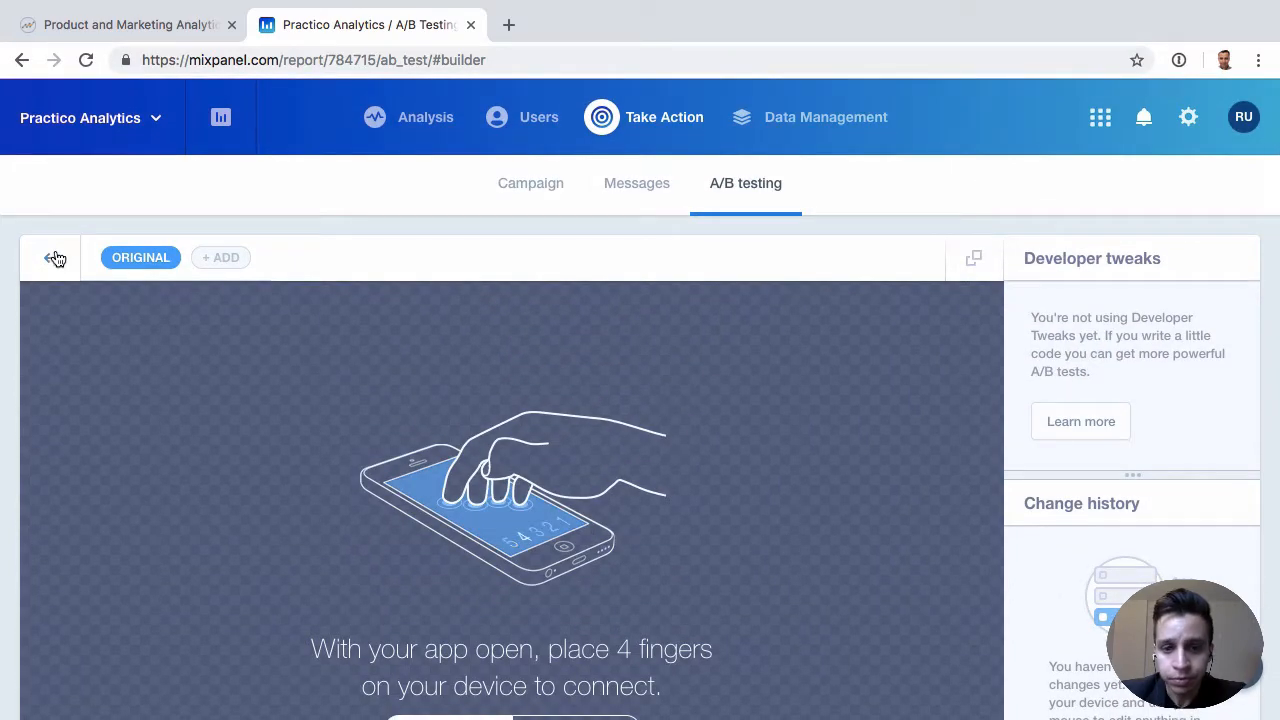
- Exit the unsaved iOS builder back to the empty A/B testing dashboard
click(53, 258)
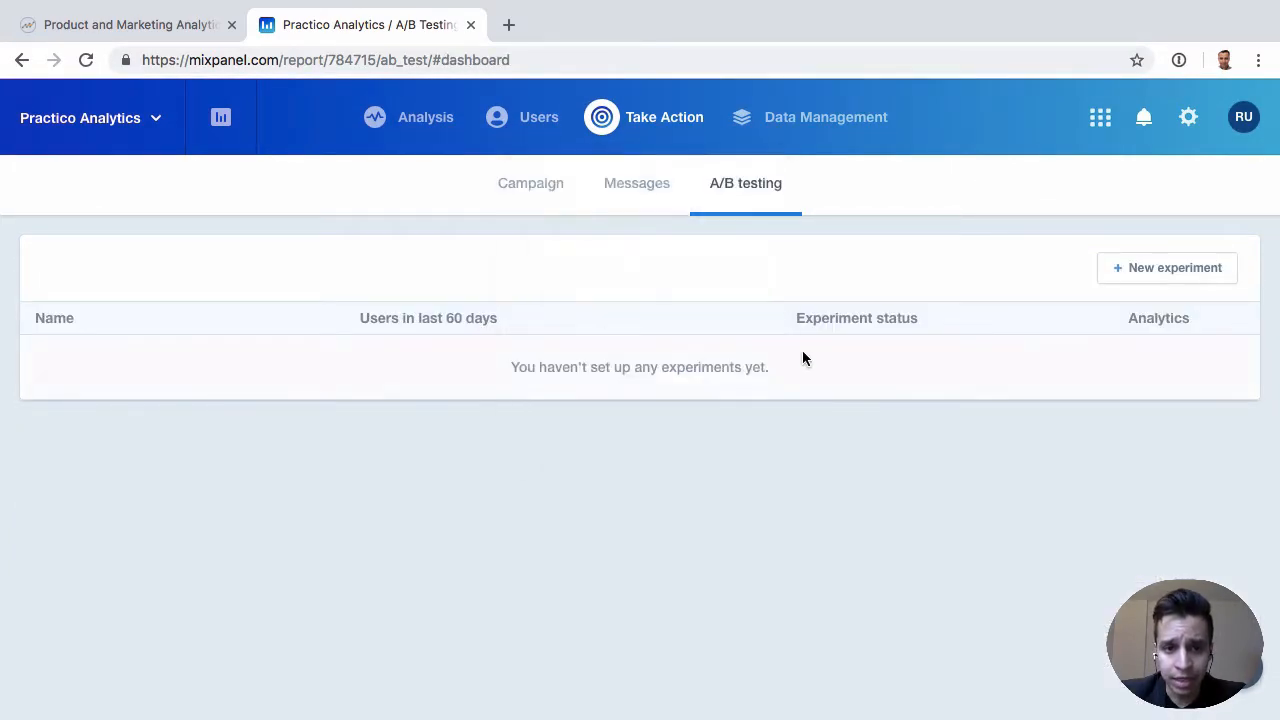
mouse_move(692, 358)
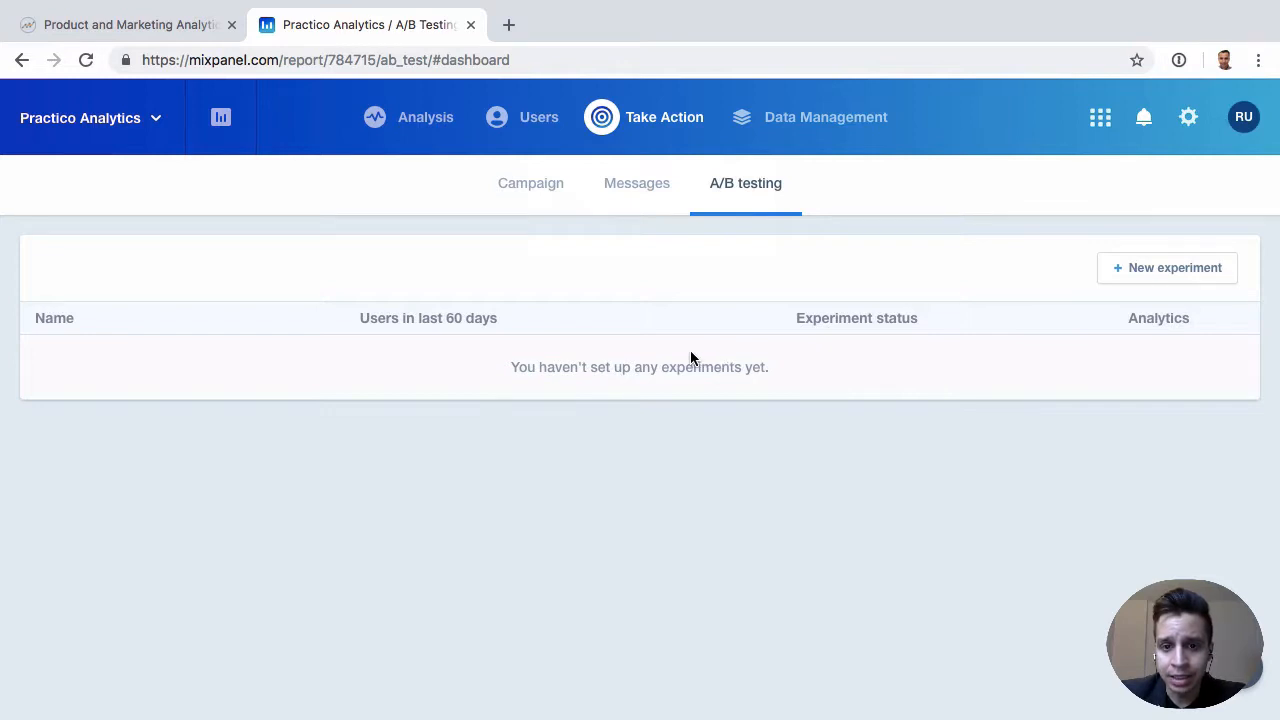
mouse_move(730, 383)
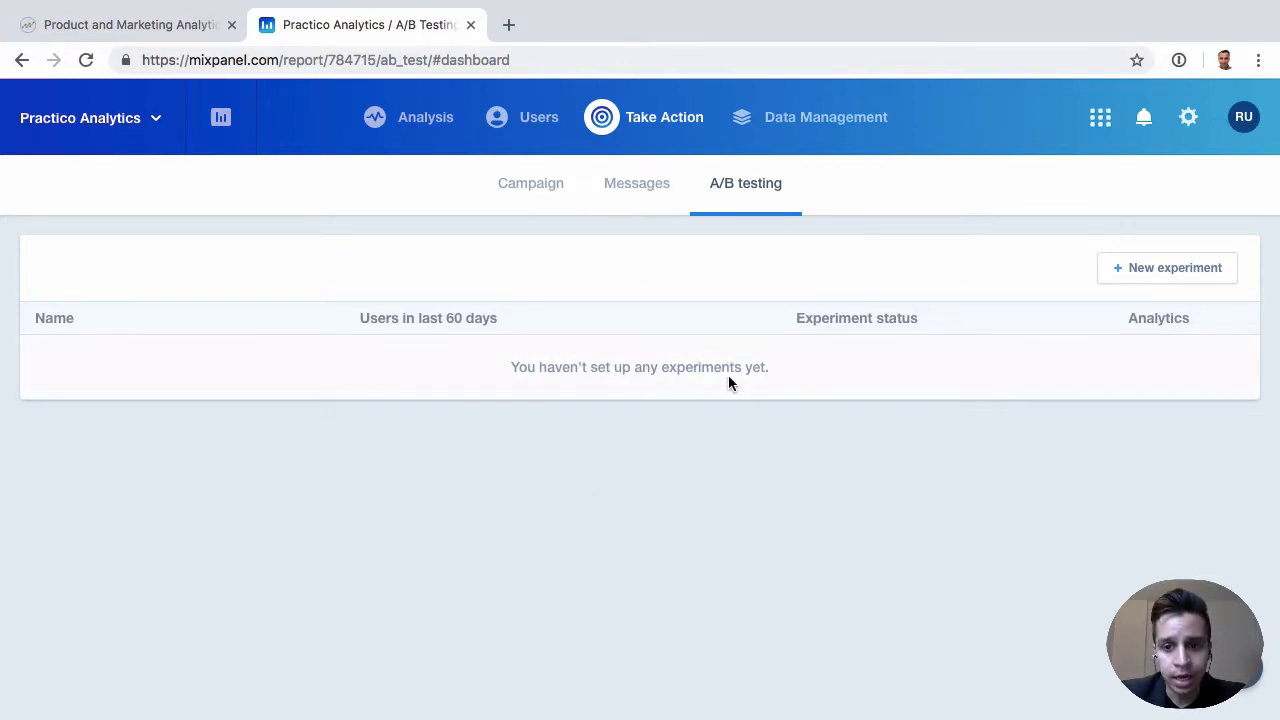
mouse_move(695, 358)
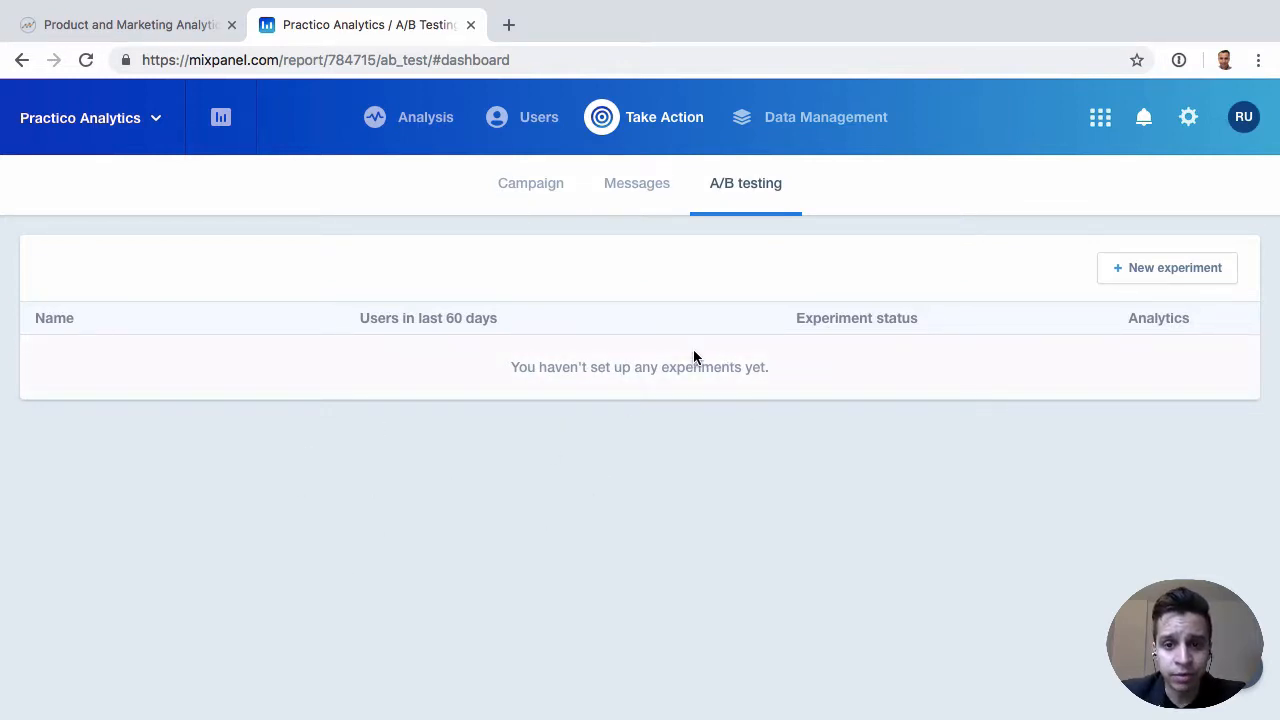